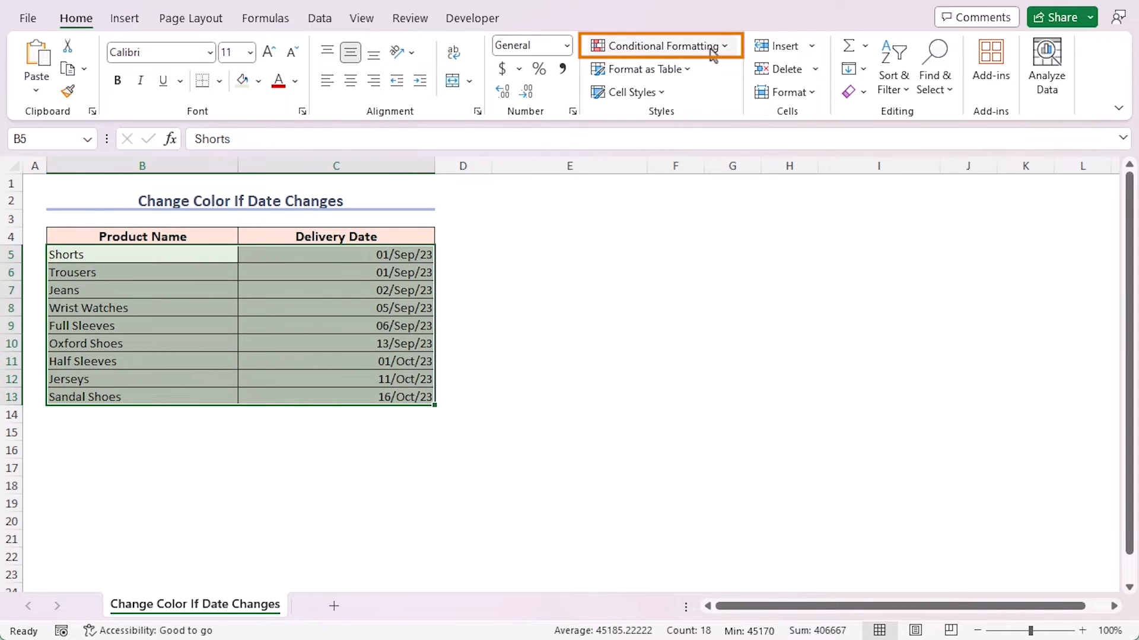
# Step: Start a new conditional formatting rule of the 'Use a formula to determine which cells to format' type
pyautogui.click(658, 45)
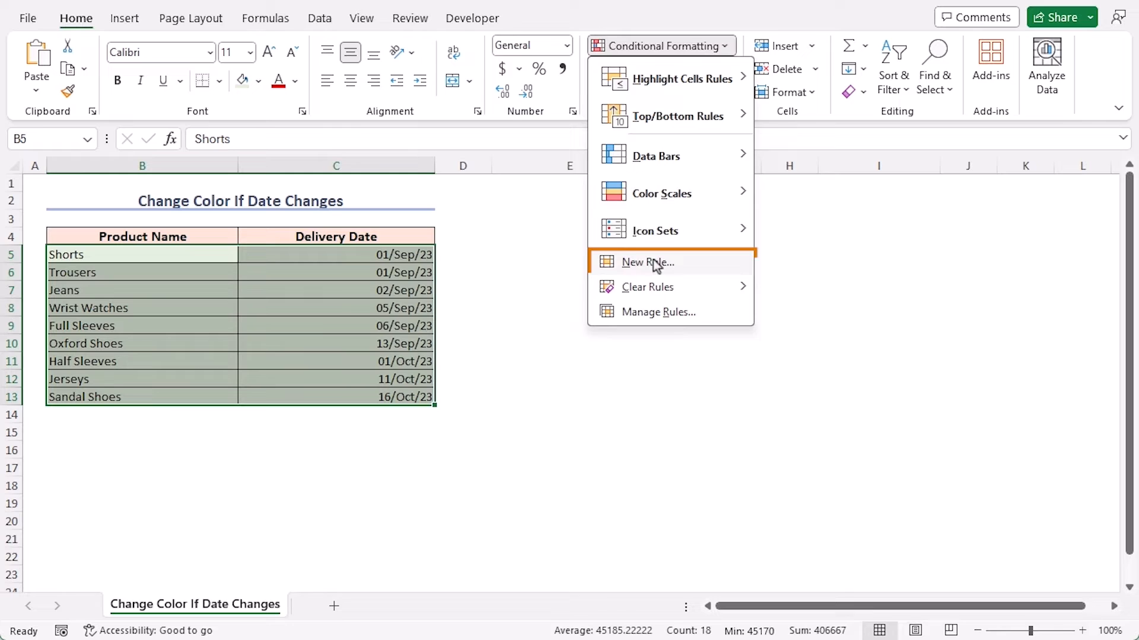
pyautogui.click(646, 262)
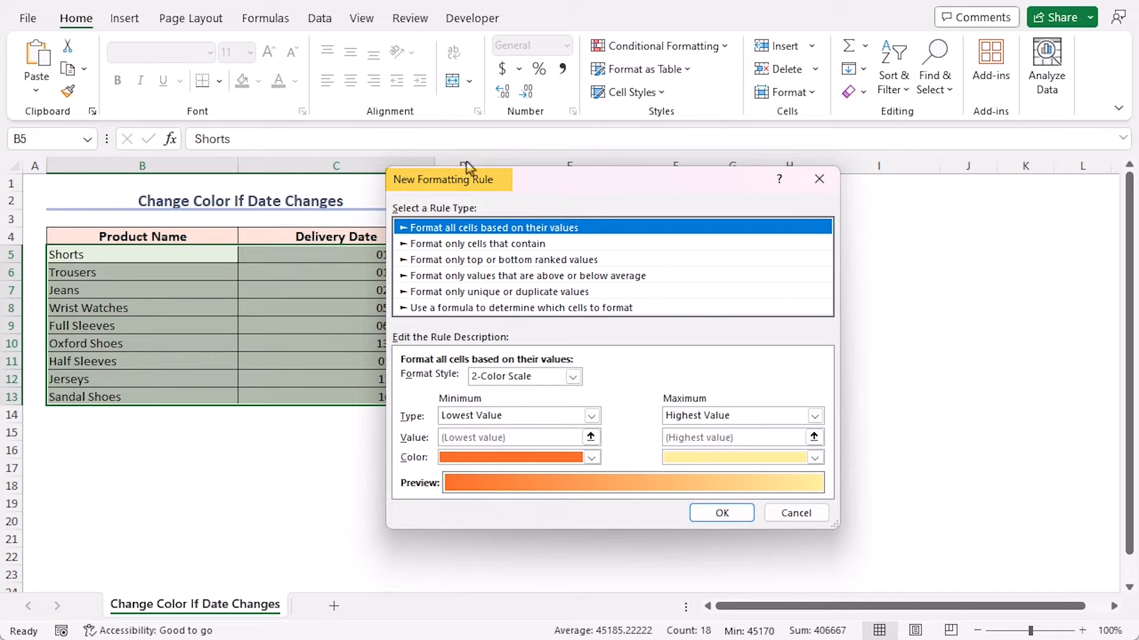
pyautogui.moveTo(508, 307)
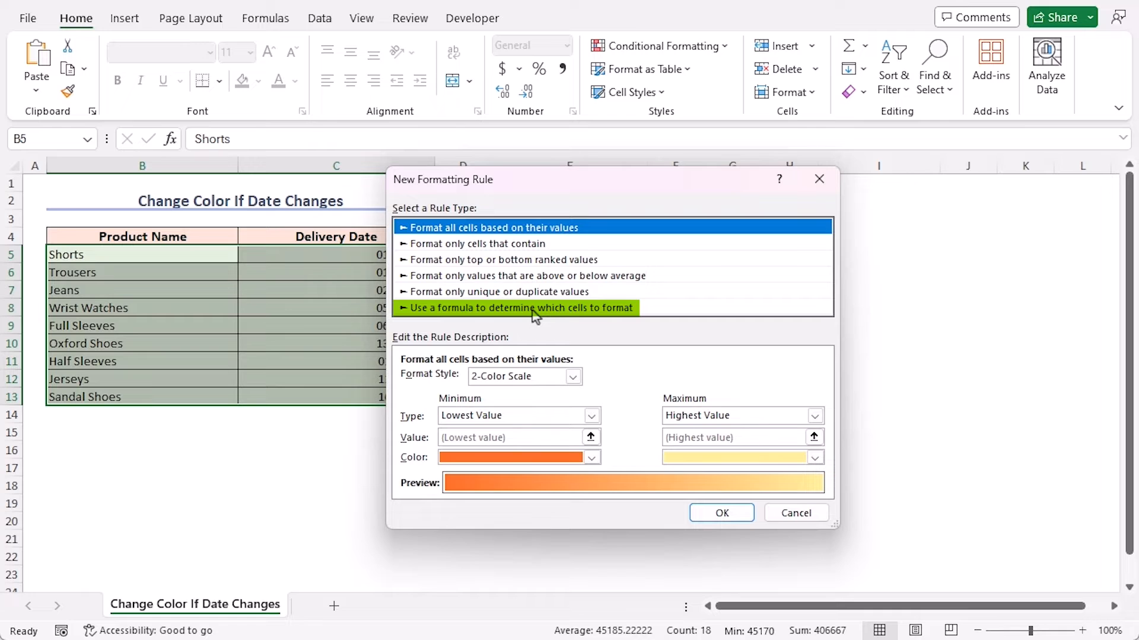
pyautogui.click(520, 307)
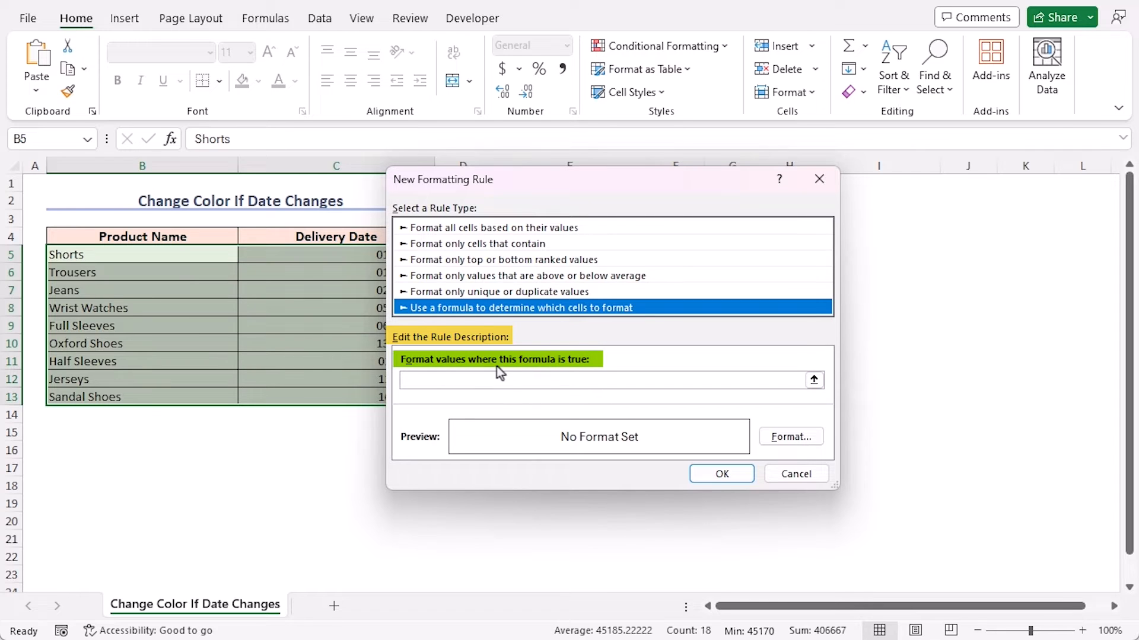
# Step: Enter the rule formula =ISODD(COUNT(UNIQUE($C$5:$C5))) and move the dialog aside to see the Delivery Date column
pyautogui.click(603, 380)
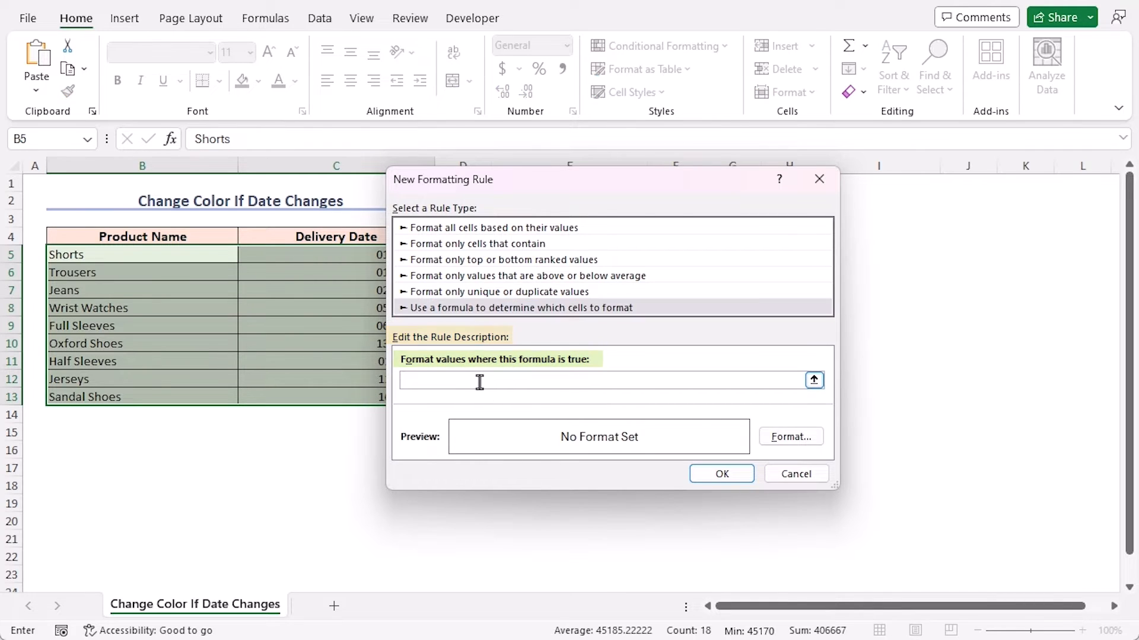
pyautogui.write('=')
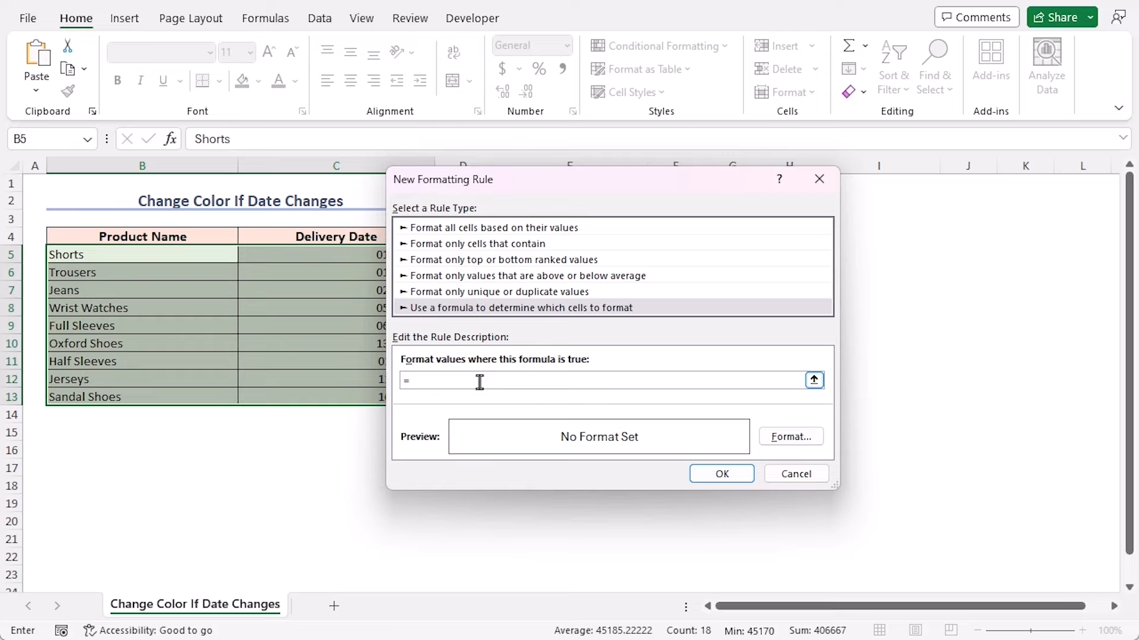
pyautogui.write('ISODD')
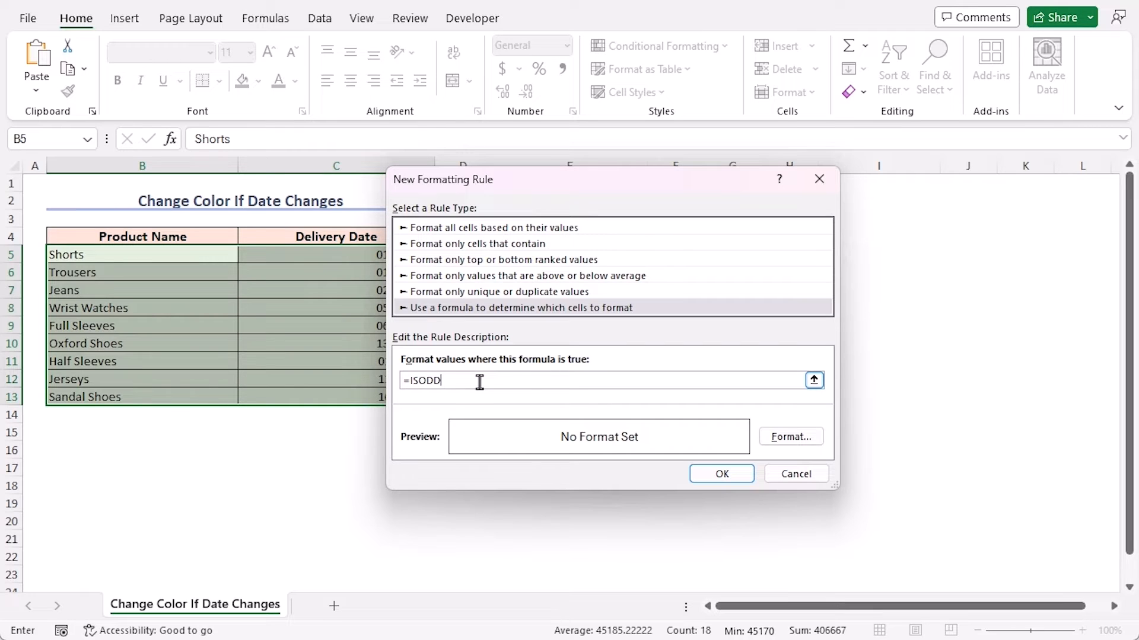
pyautogui.write('(COUNT')
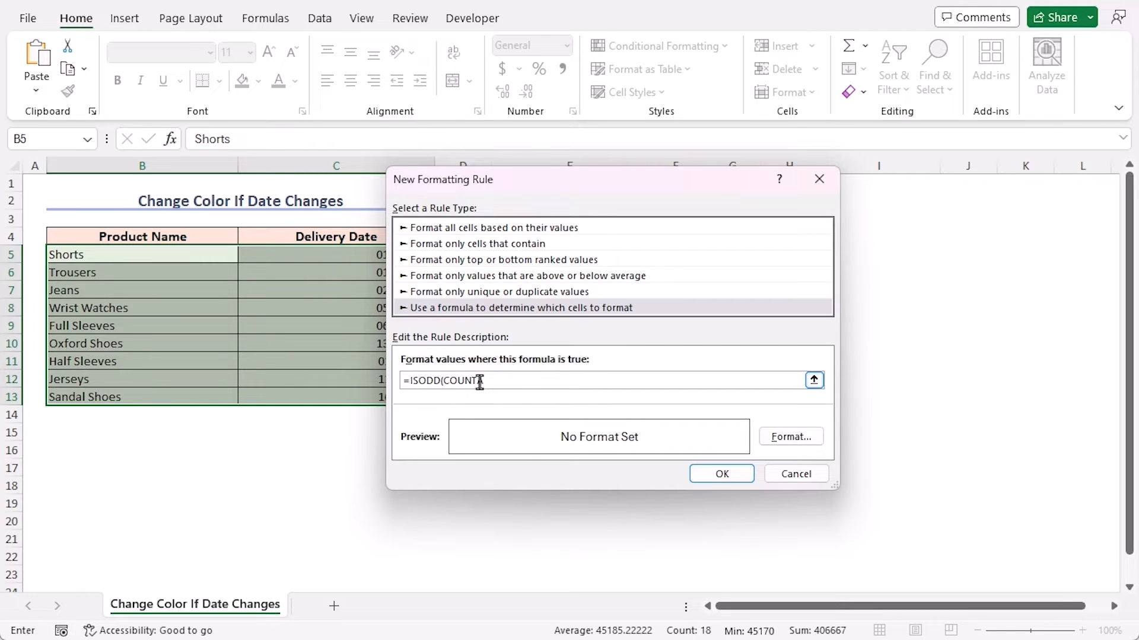
pyautogui.write('(UNIQUE')
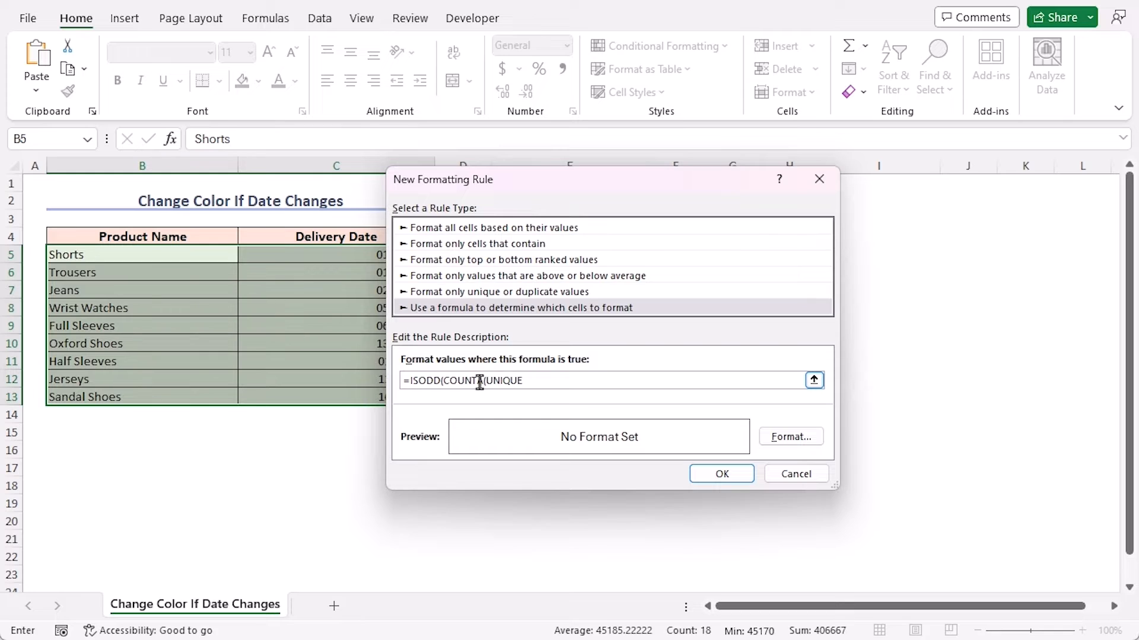
pyautogui.write('(')
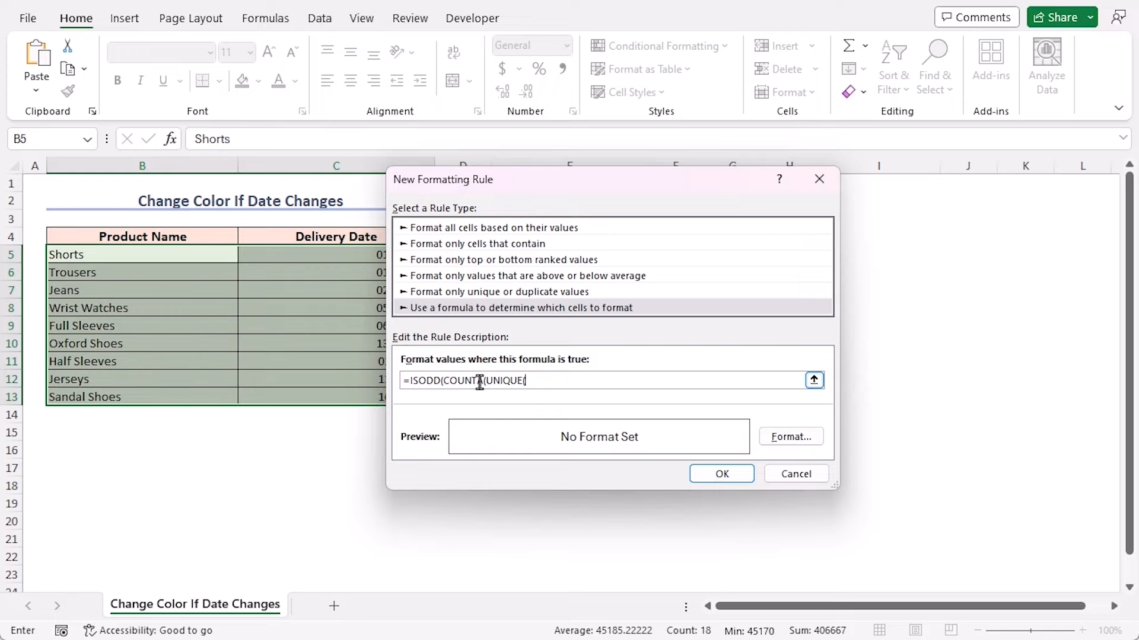
pyautogui.write('$C$5:$C5)))')
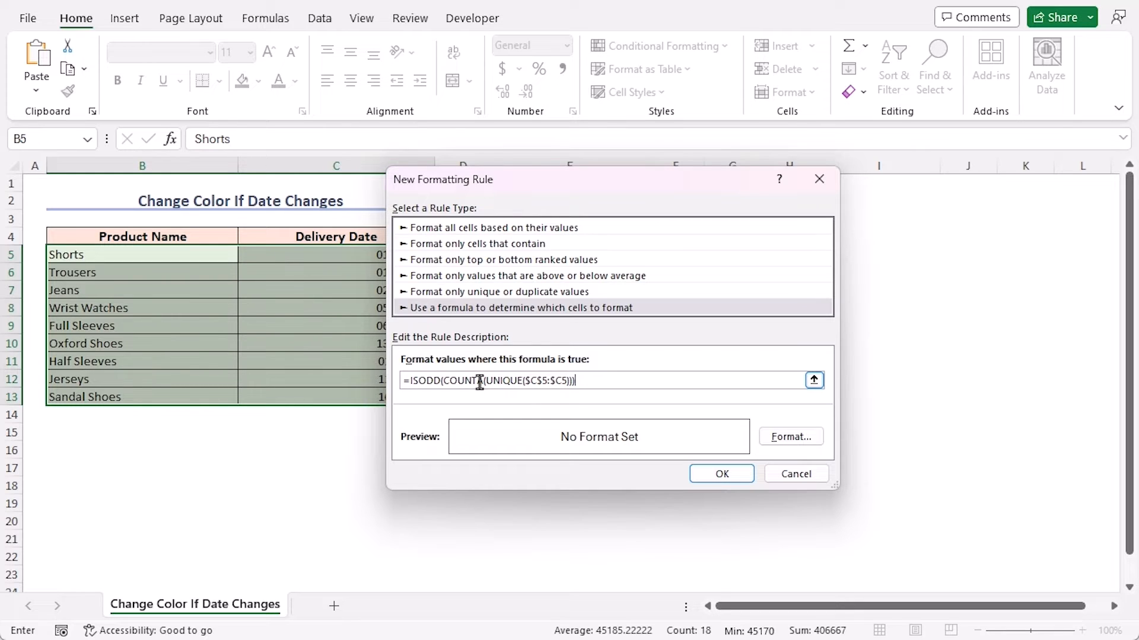
pyautogui.moveTo(441, 179); pyautogui.dragTo(561, 194)
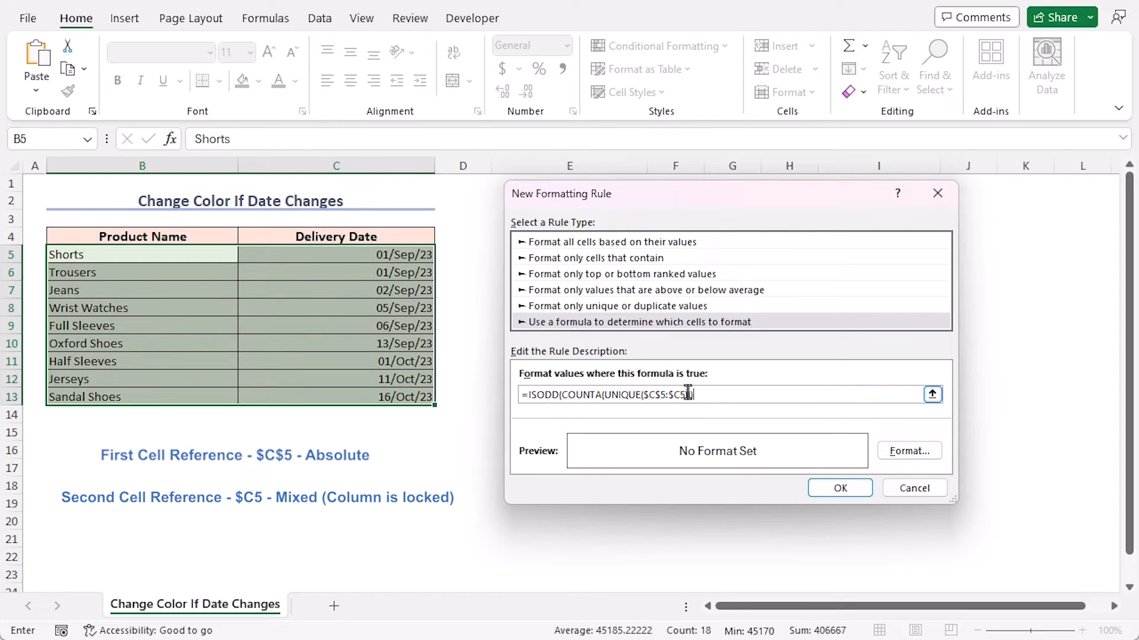
# Step: Close out the formula so it reads =ISODD(COUNTA(UNIQUE($C$5:$C5)))
pyautogui.write('))')
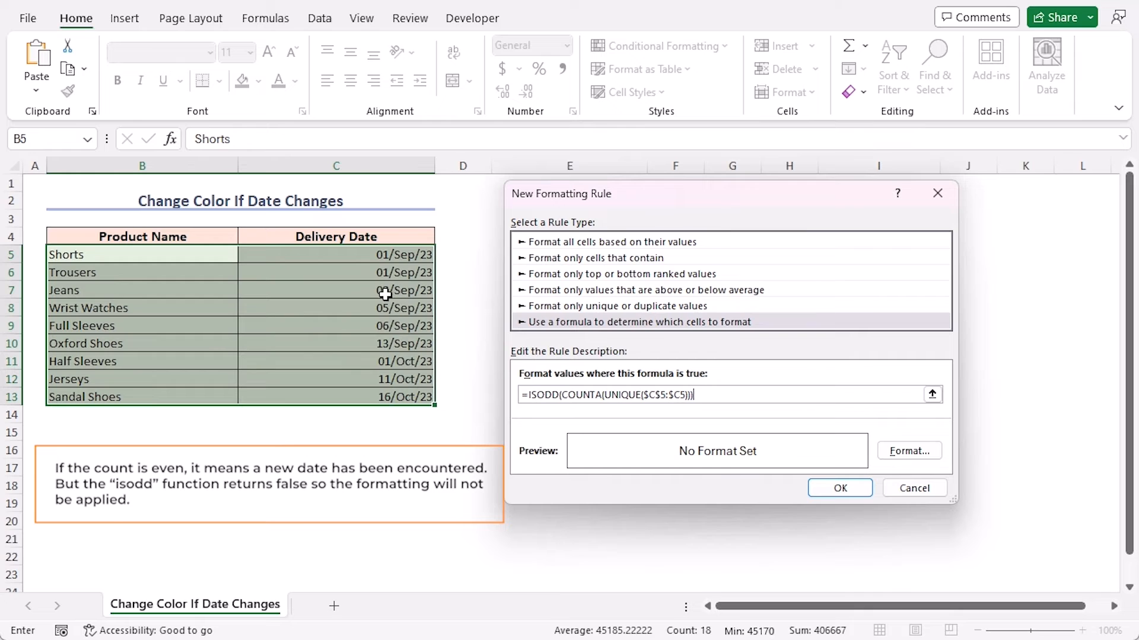
pyautogui.moveTo(384, 294)
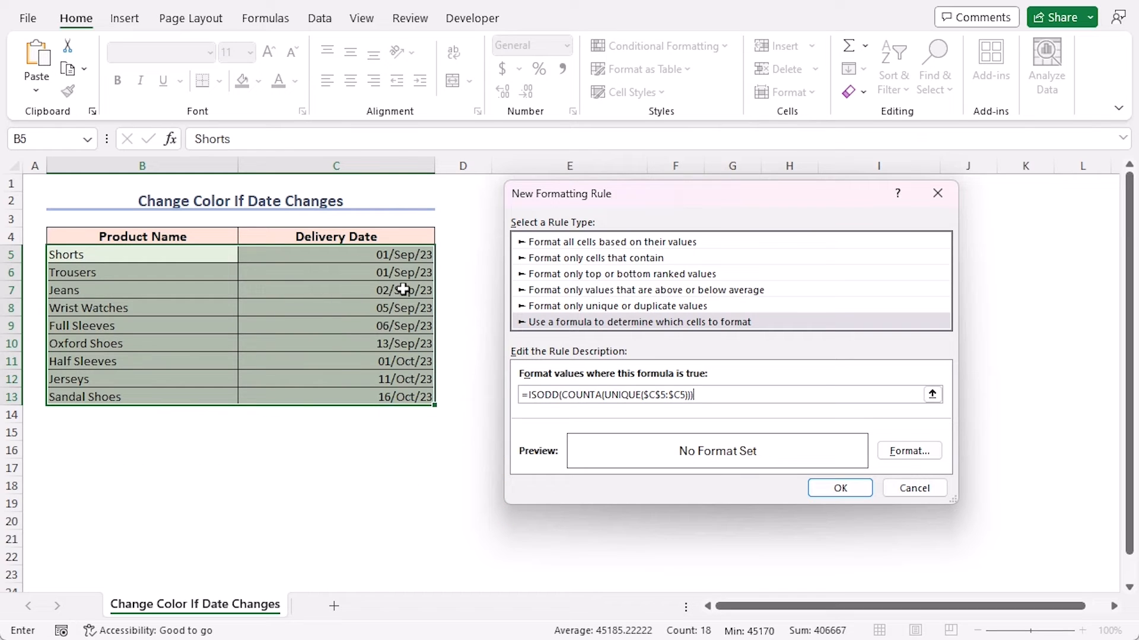
pyautogui.moveTo(413, 309)
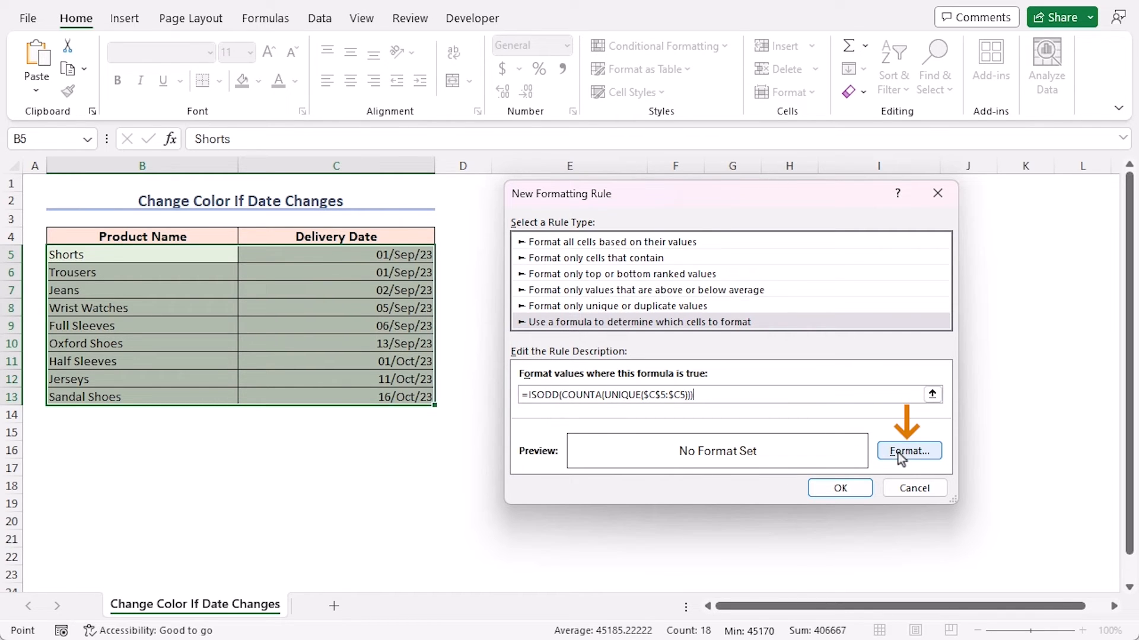
# Step: Give the rule a light blue fill and apply it, banding the table wherever the delivery date changes
pyautogui.click(908, 451)
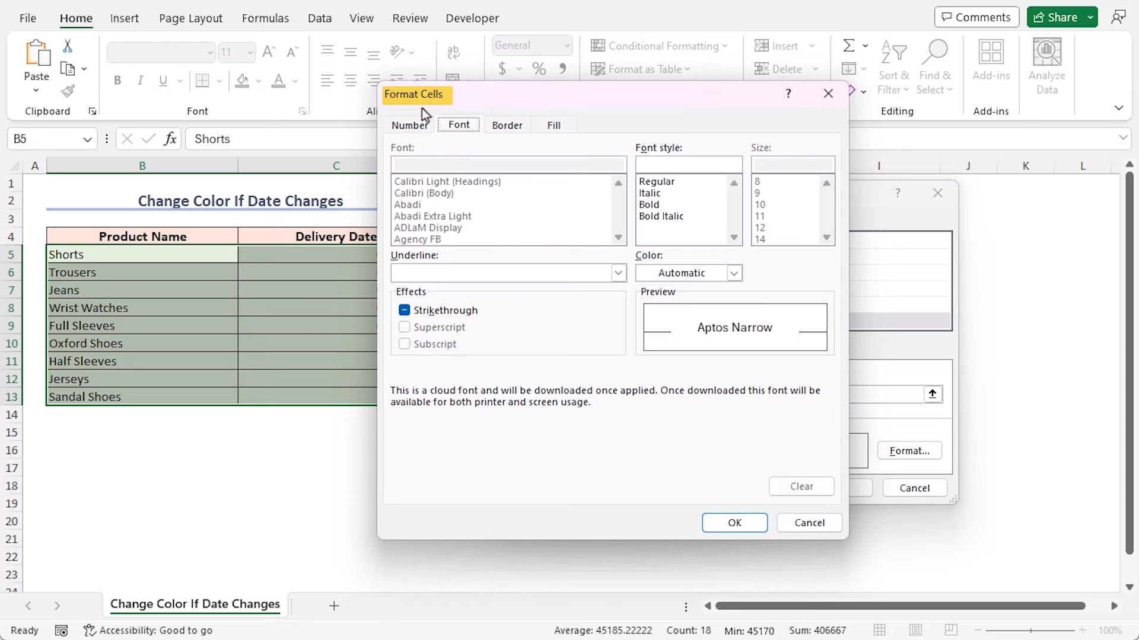
pyautogui.click(554, 125)
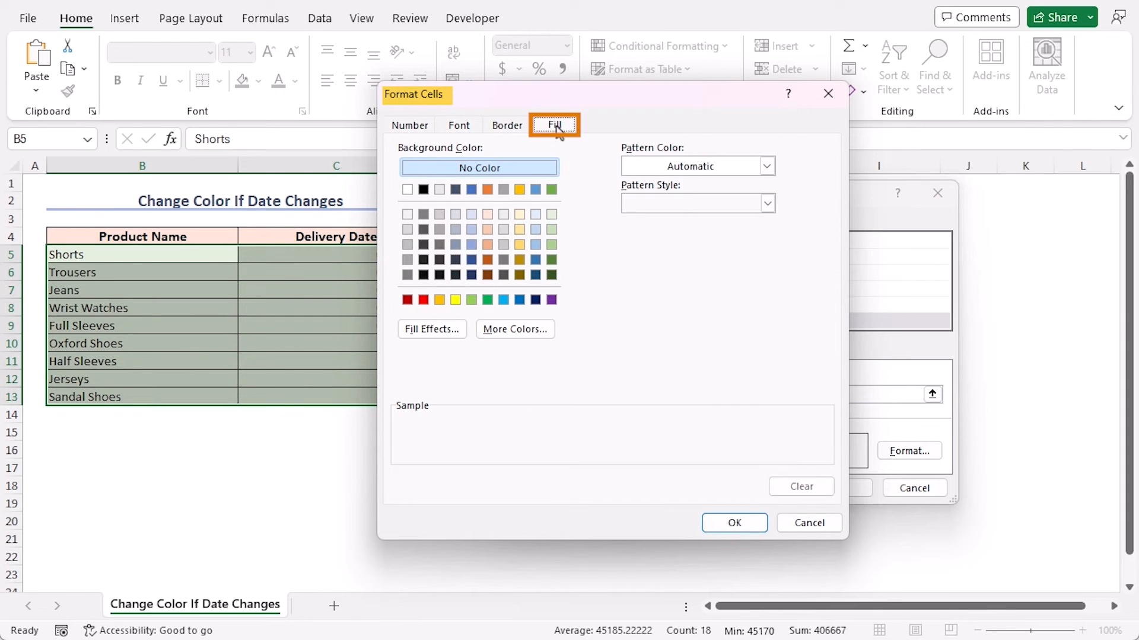
pyautogui.click(535, 229)
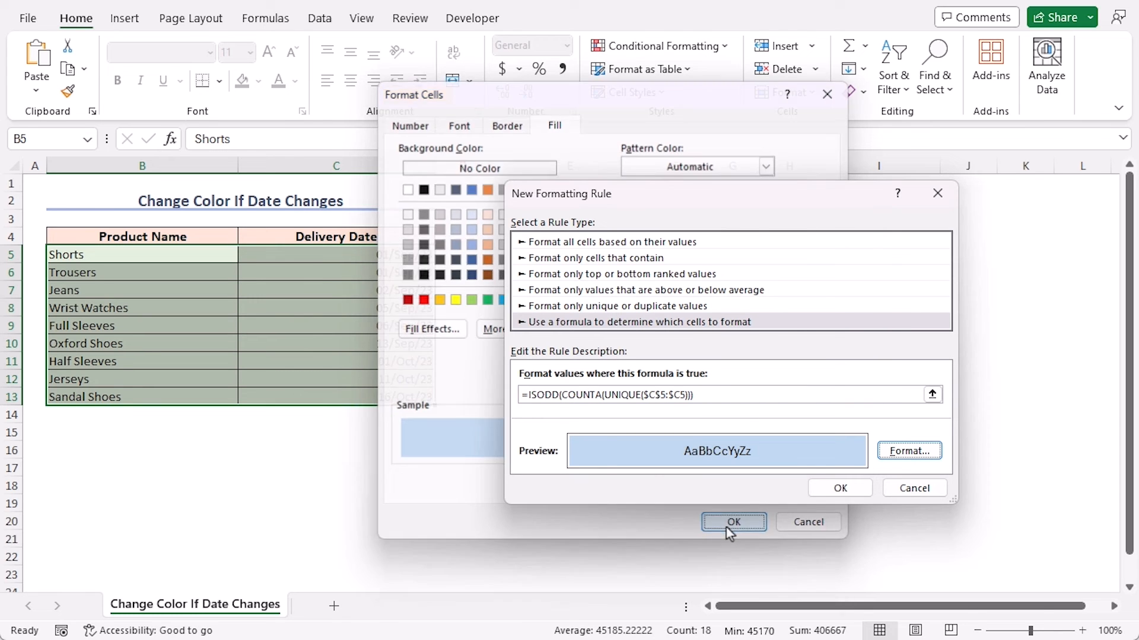
pyautogui.click(732, 522)
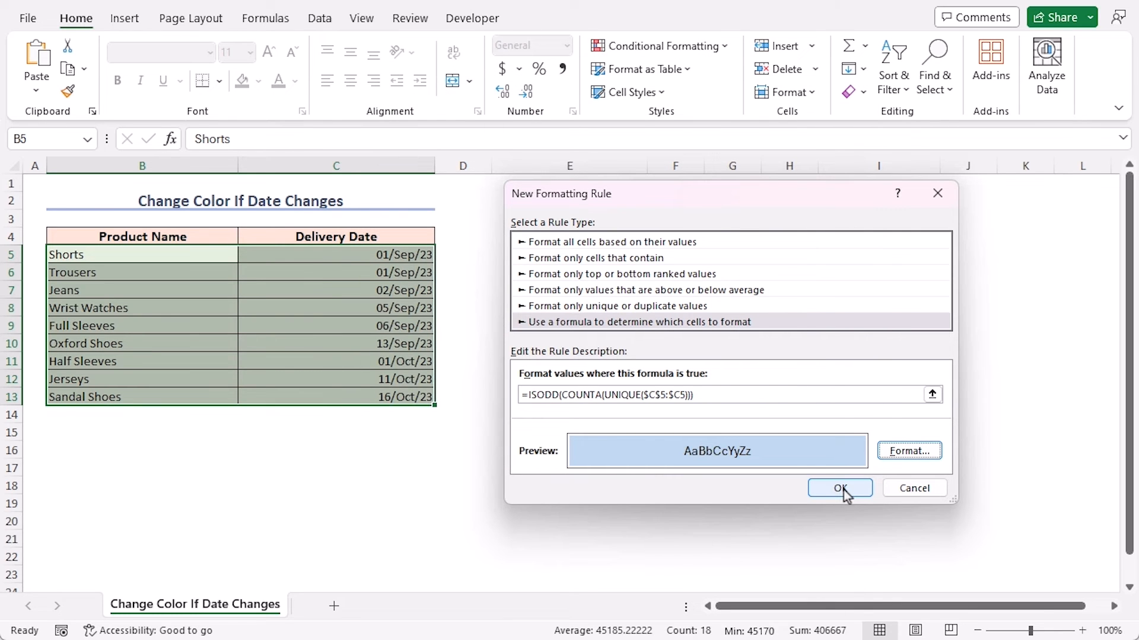
pyautogui.click(840, 487)
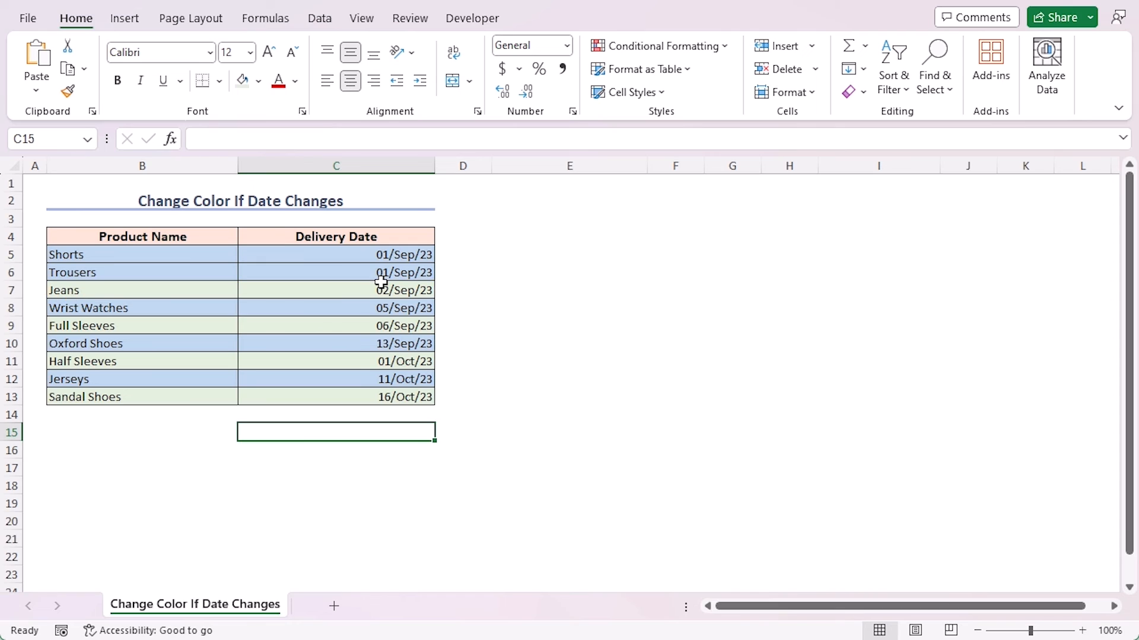
pyautogui.moveTo(441, 331)
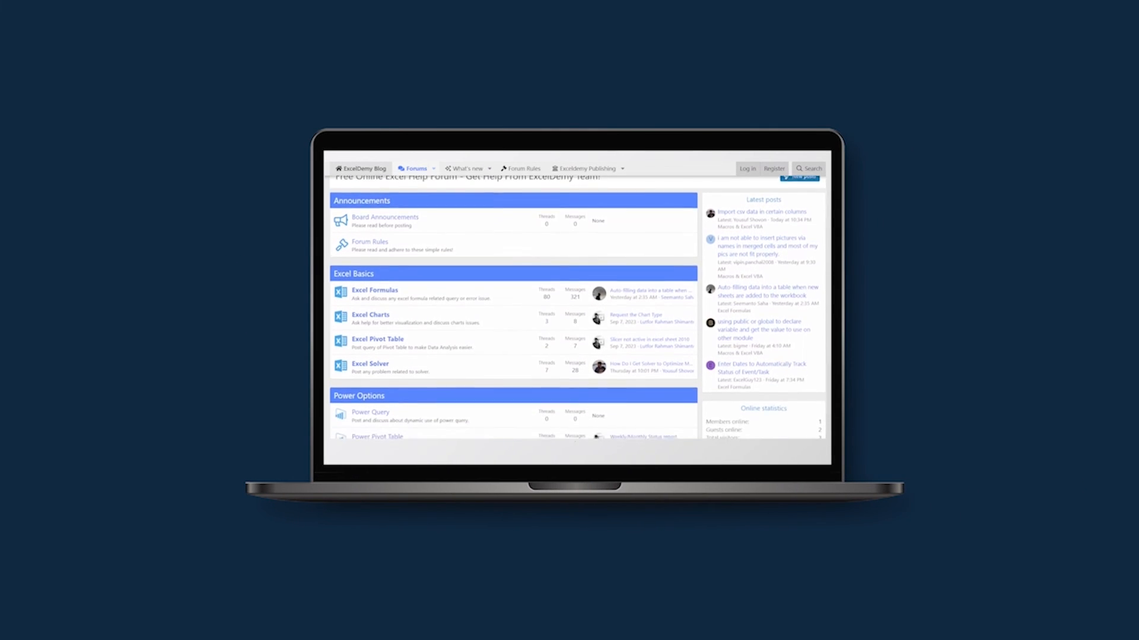
# Step: Scroll down the ExcelDemy forum page to the Excel Basics and Power Options listings
pyautogui.scroll(-3)
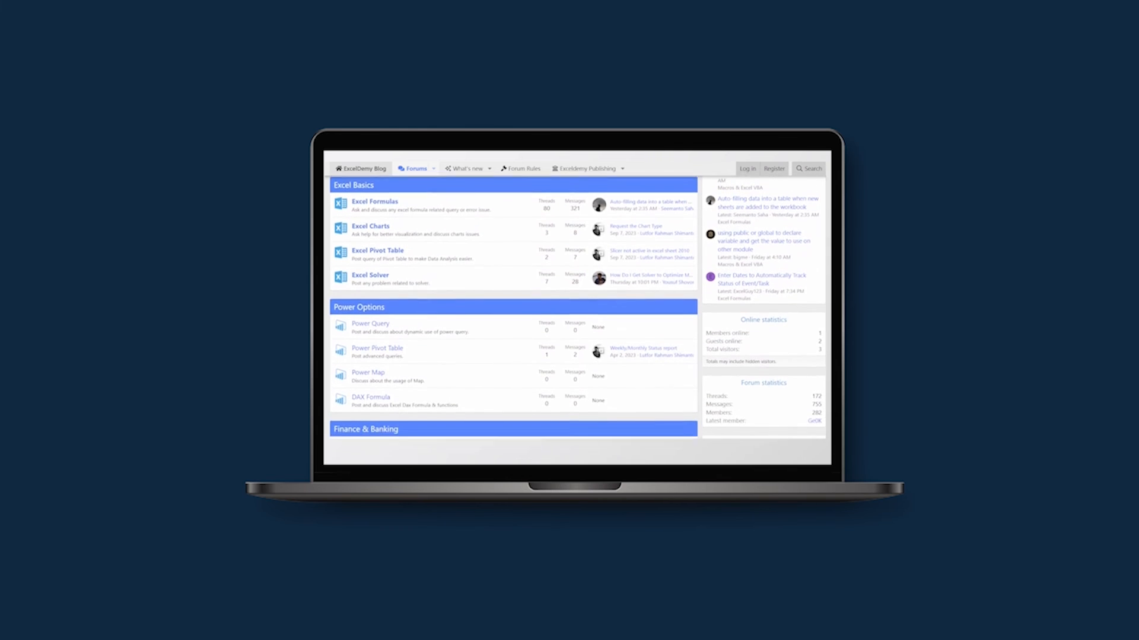